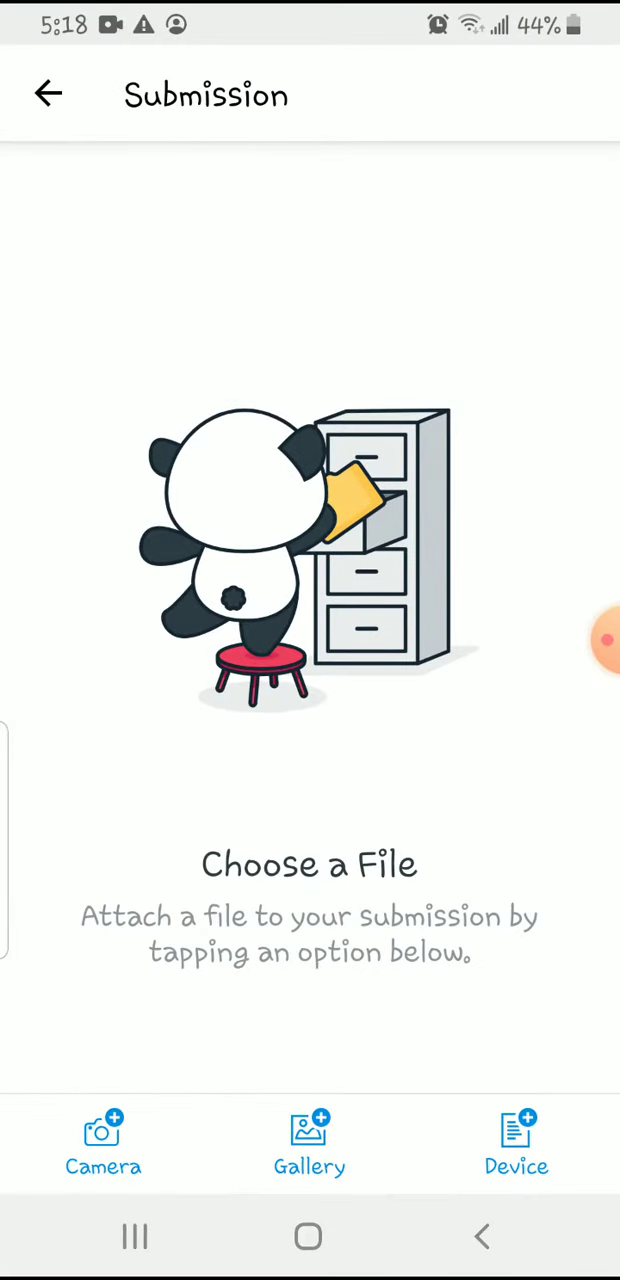
- Return to the assignment and start a file-upload submission
{"action": "left_click", "coordinate": [48, 92]}
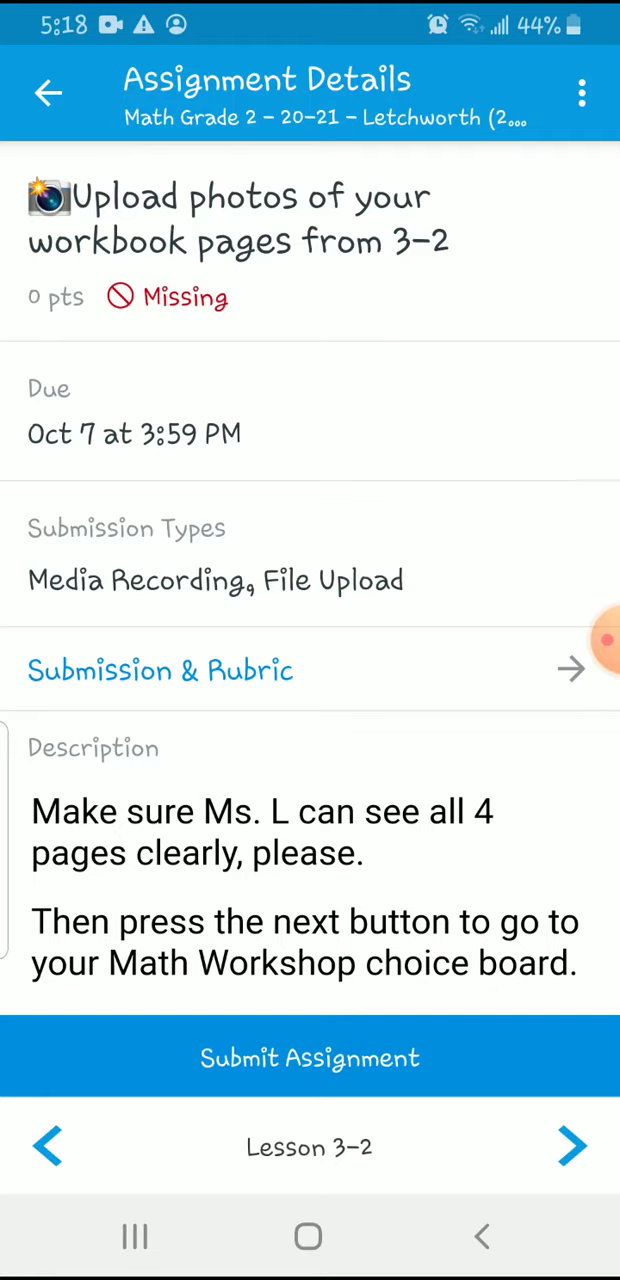
{"action": "left_click", "coordinate": [310, 1057]}
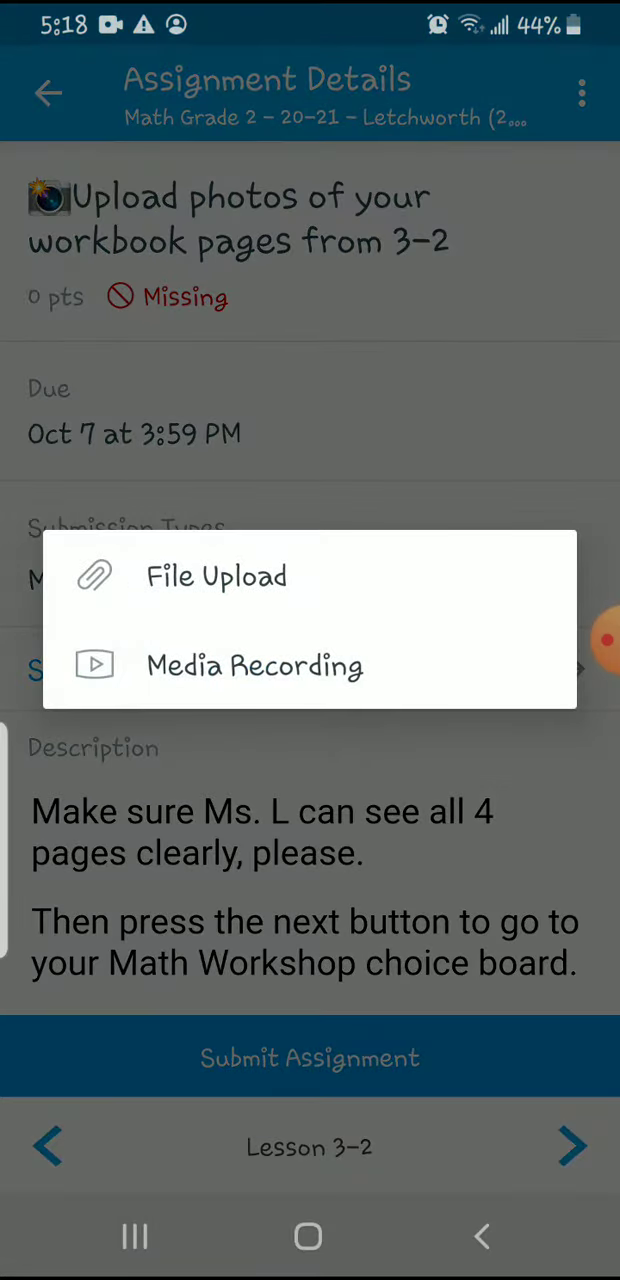
{"action": "left_click", "coordinate": [216, 576]}
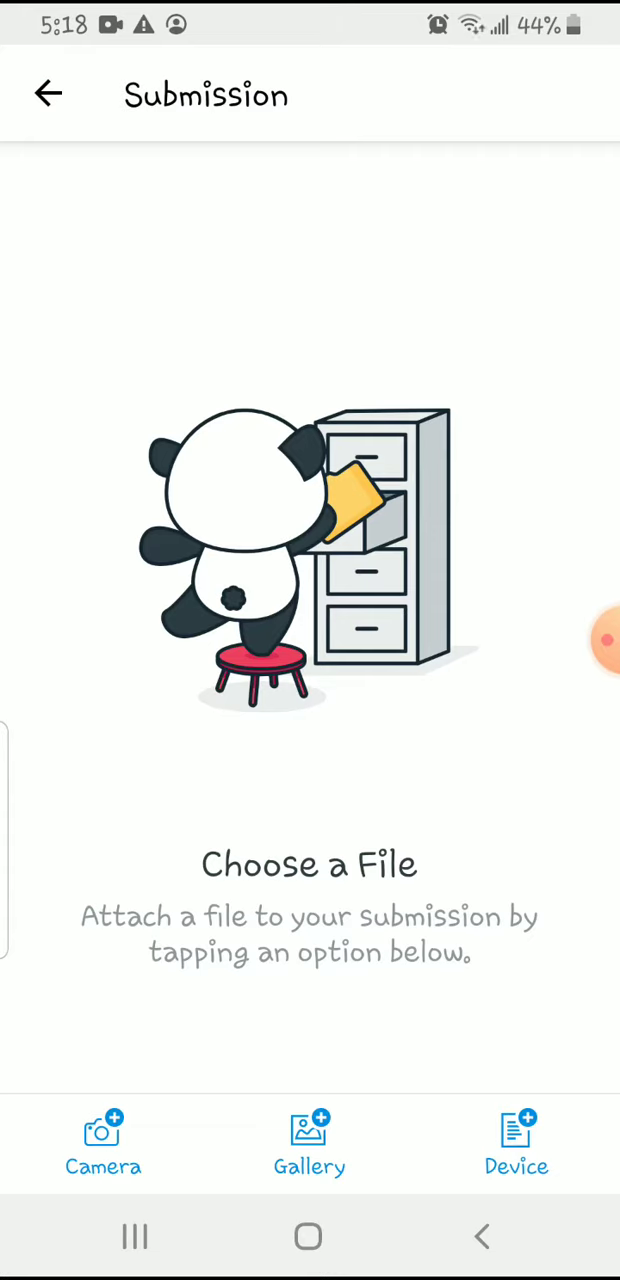
- Attach workbook photos 20201008_171036.jpg and 20201008_171028.jpg from the gallery
{"action": "left_click", "coordinate": [309, 1140]}
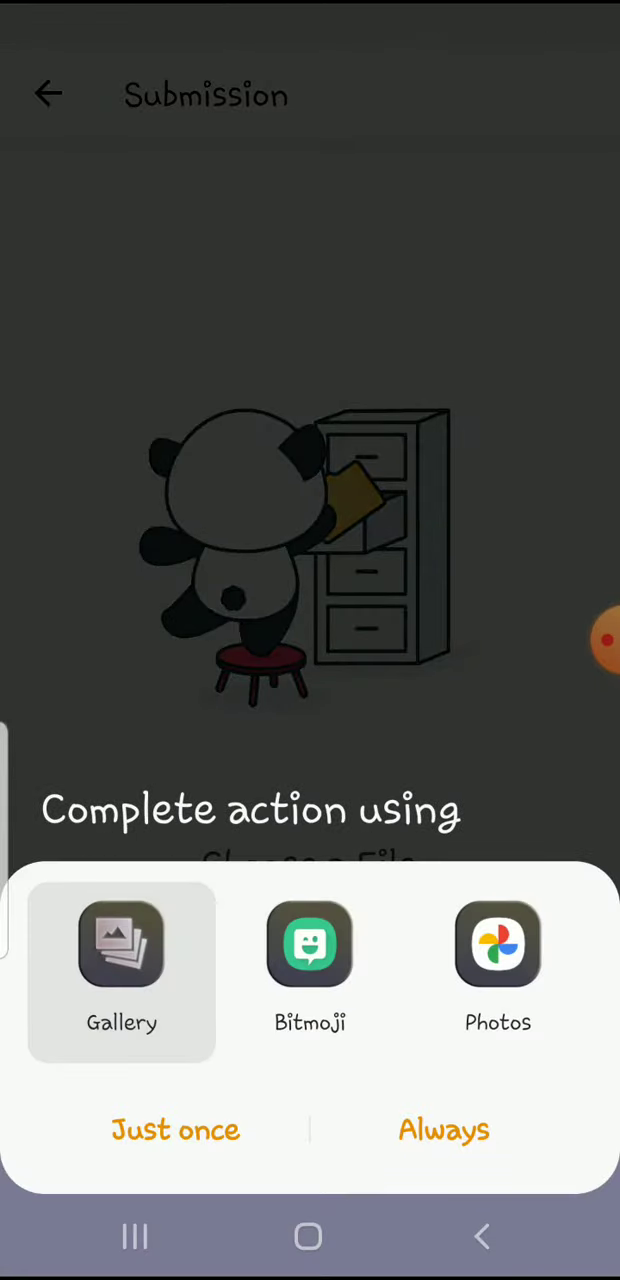
{"action": "left_click", "coordinate": [121, 945]}
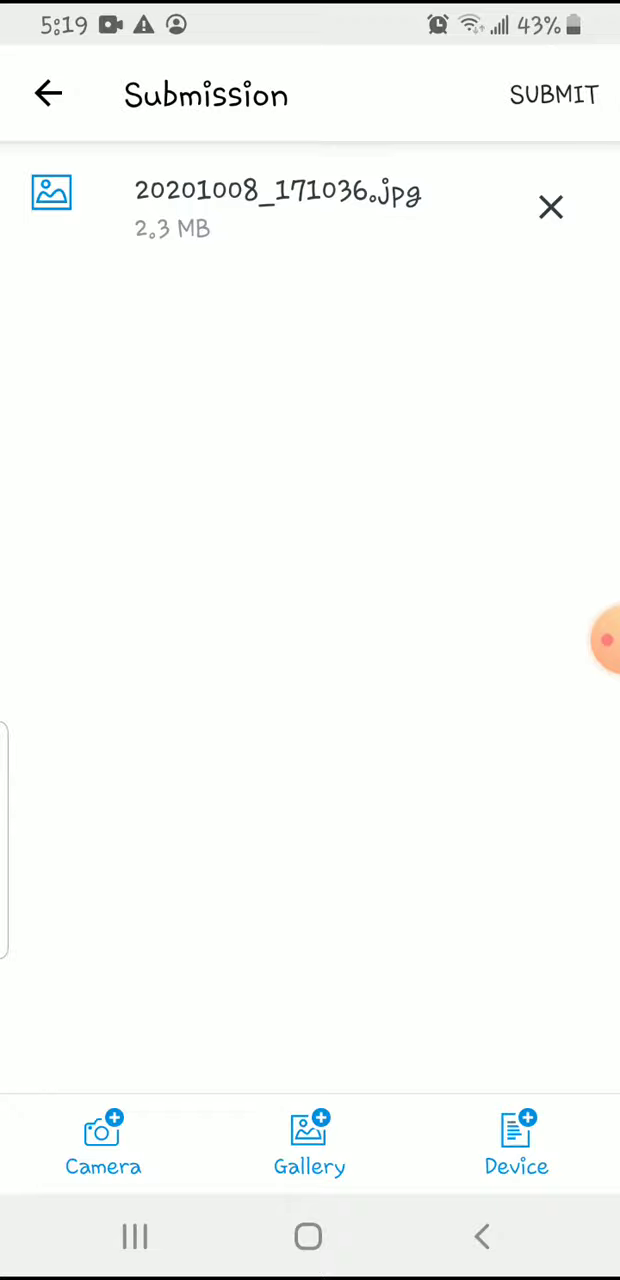
{"action": "left_click", "coordinate": [309, 1143]}
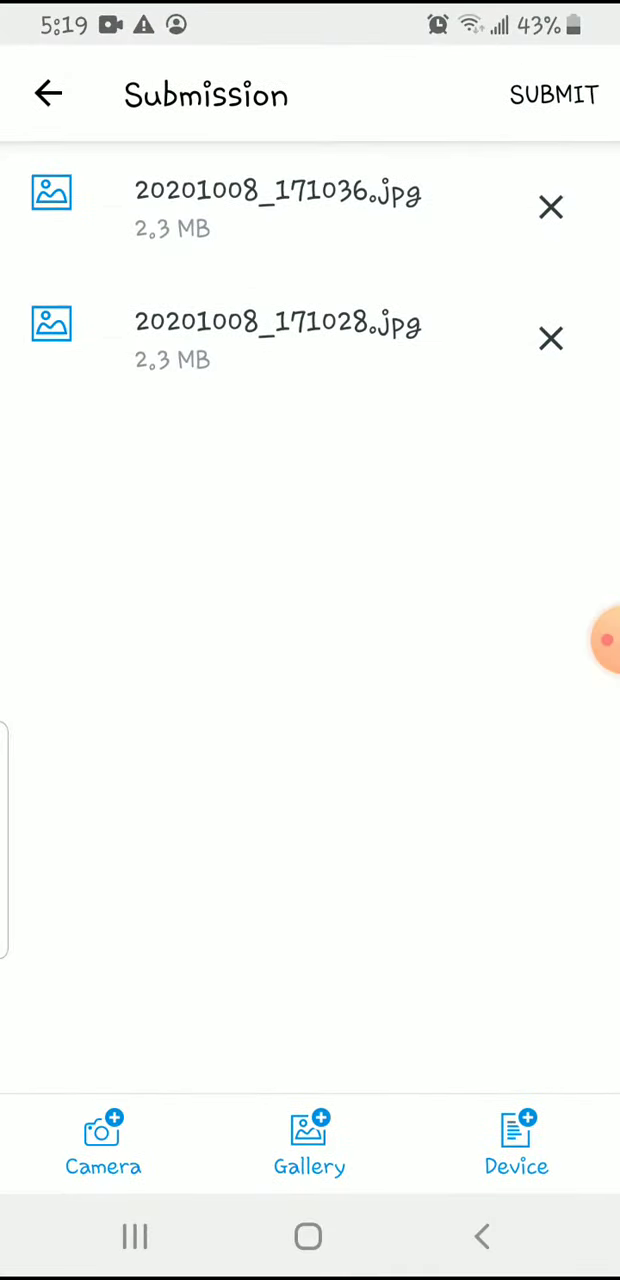
- Attach the third workbook photo, 20201008_171019.jpg, from the gallery
{"action": "left_click", "coordinate": [103, 1140]}
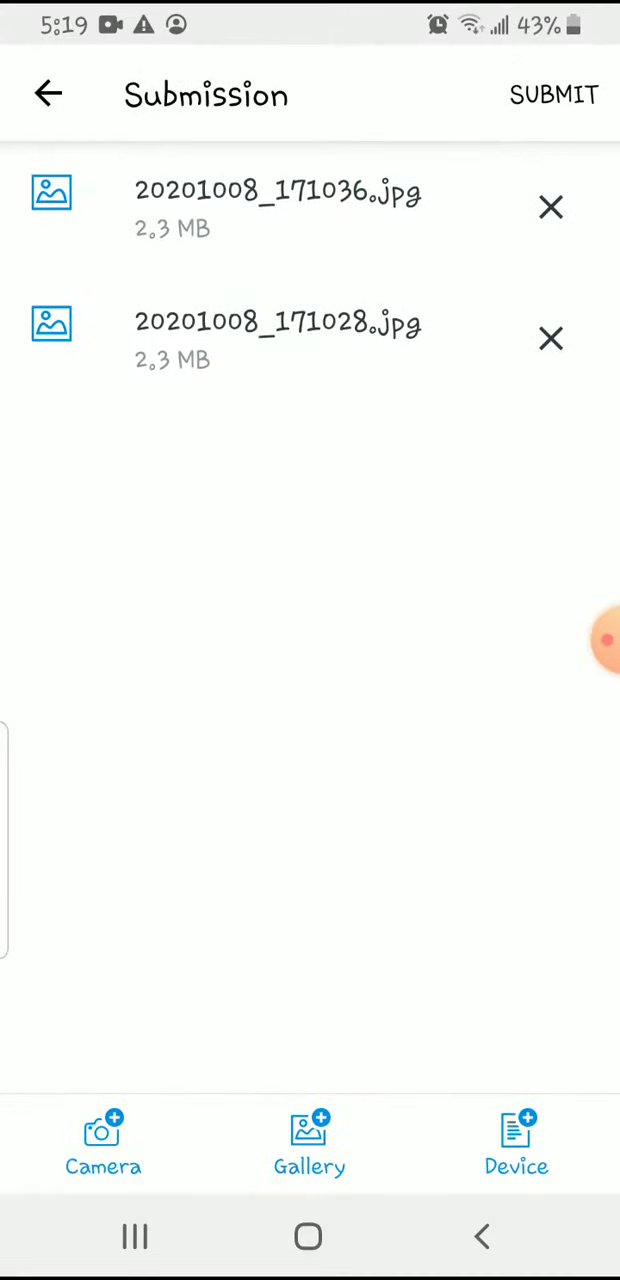
{"action": "left_click", "coordinate": [309, 1140]}
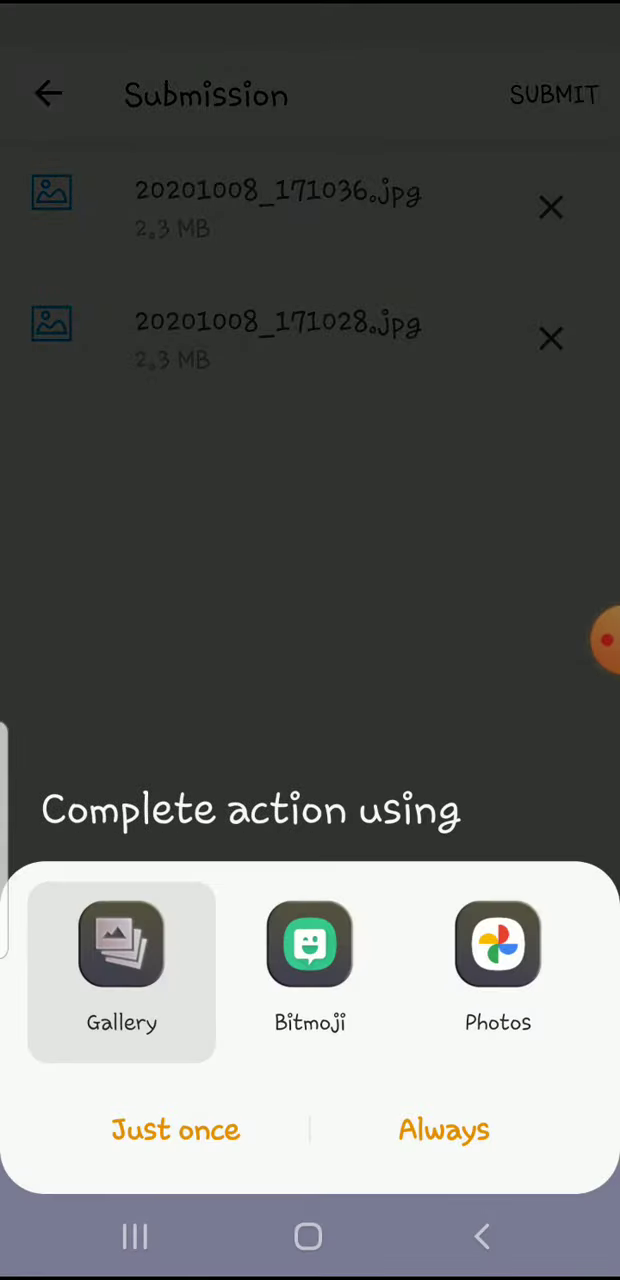
{"action": "left_click", "coordinate": [121, 943]}
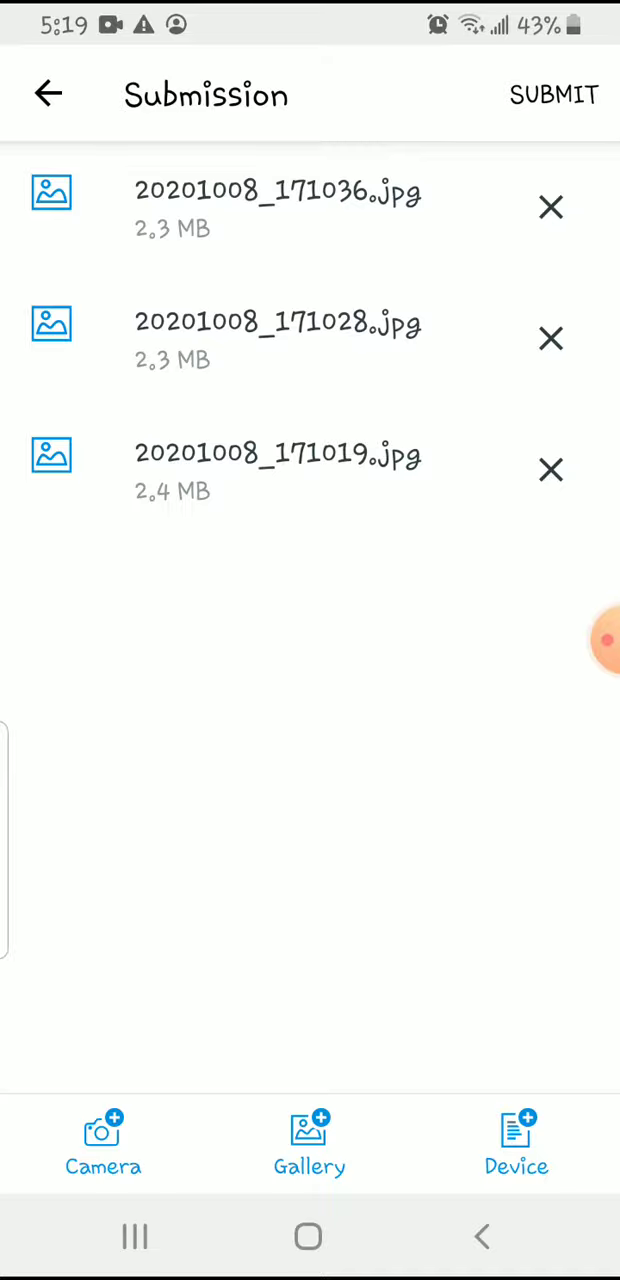
{"action": "left_click", "coordinate": [309, 1140]}
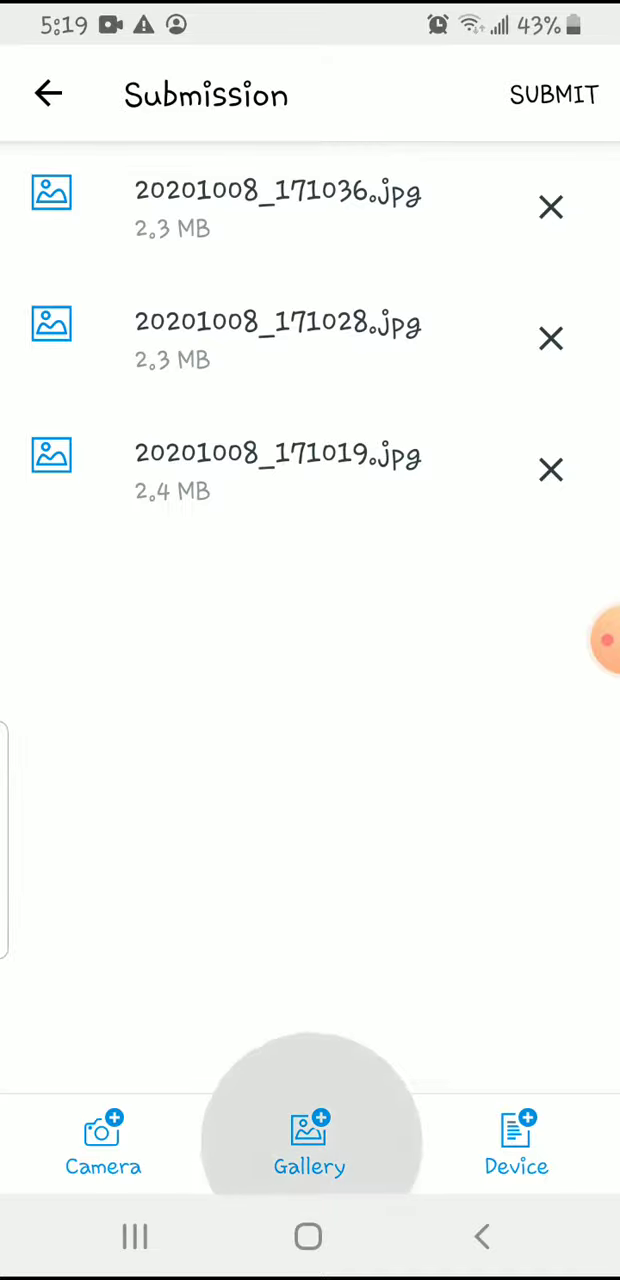
- Attach 20201008_171014.jpg and submit all four workbook photos for upload
{"action": "left_click", "coordinate": [309, 1140]}
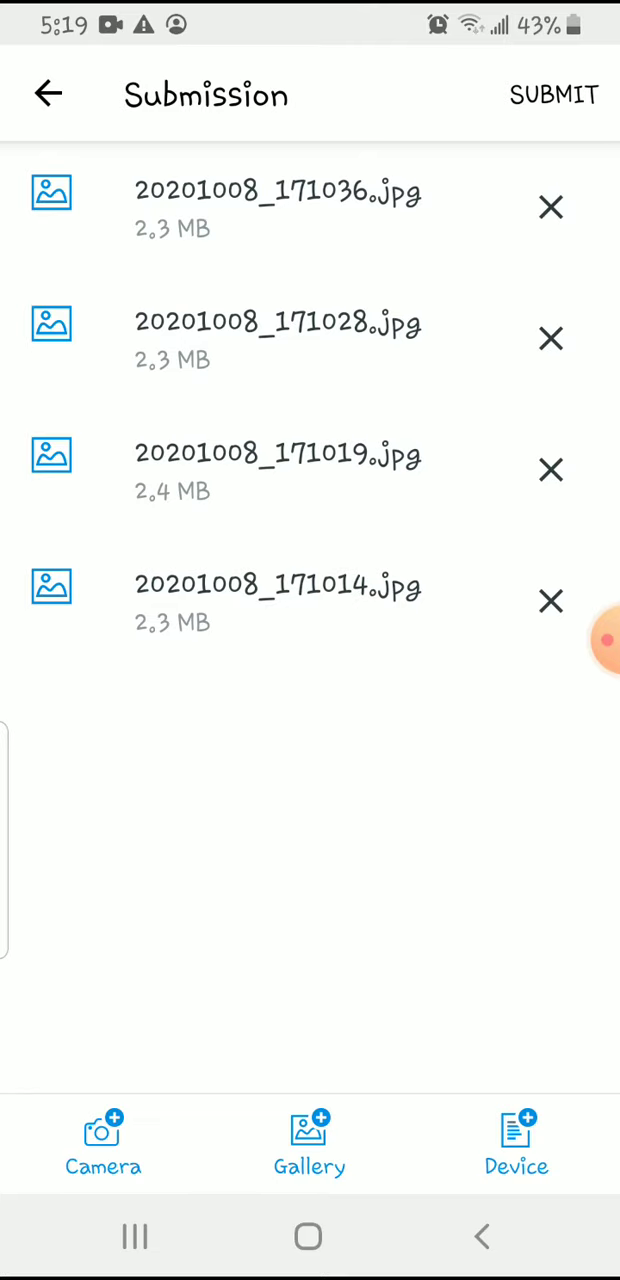
{"action": "left_click", "coordinate": [553, 94]}
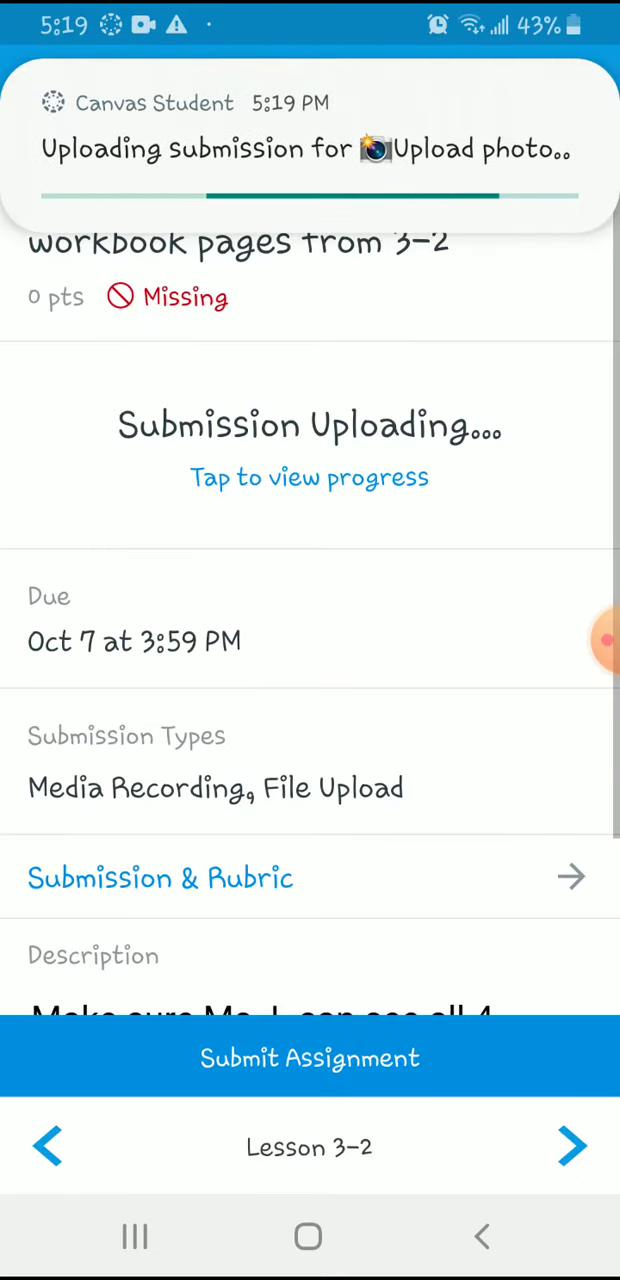